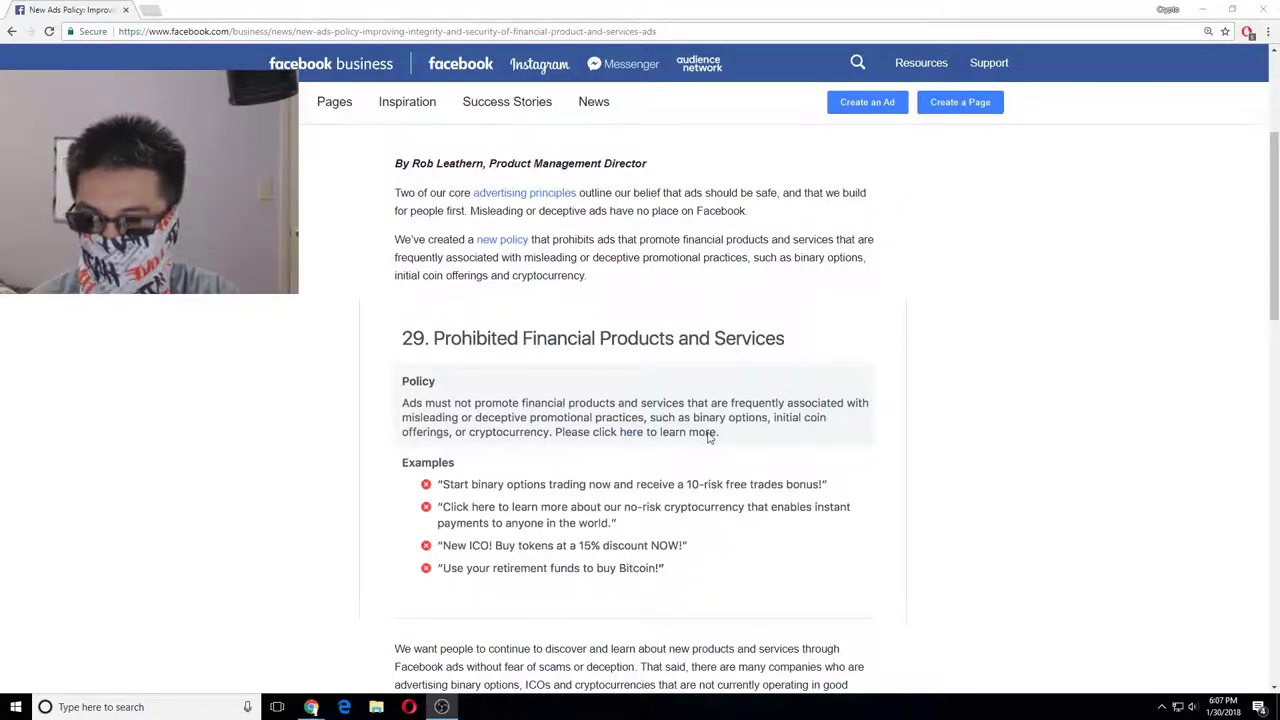
# Scroll the Facebook Business article to section 29, Prohibited Financial Products and Services.
pyautogui.scroll(-3)
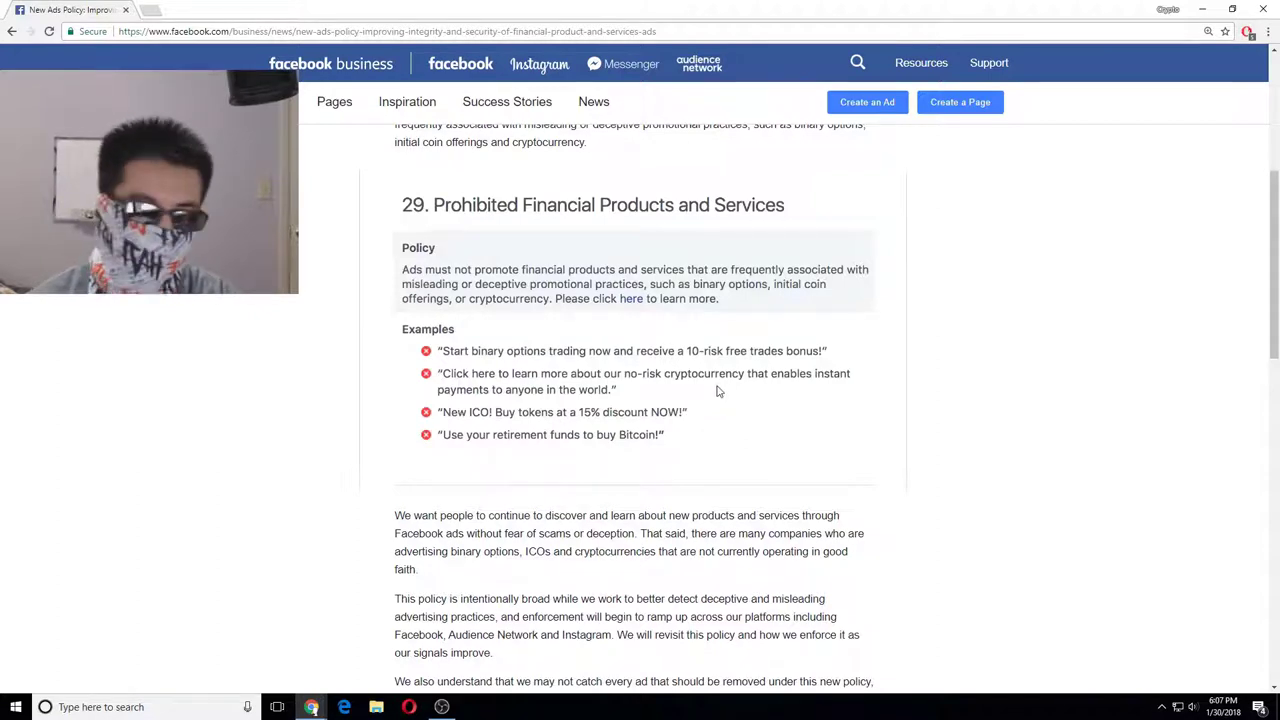
pyautogui.moveTo(244, 66)
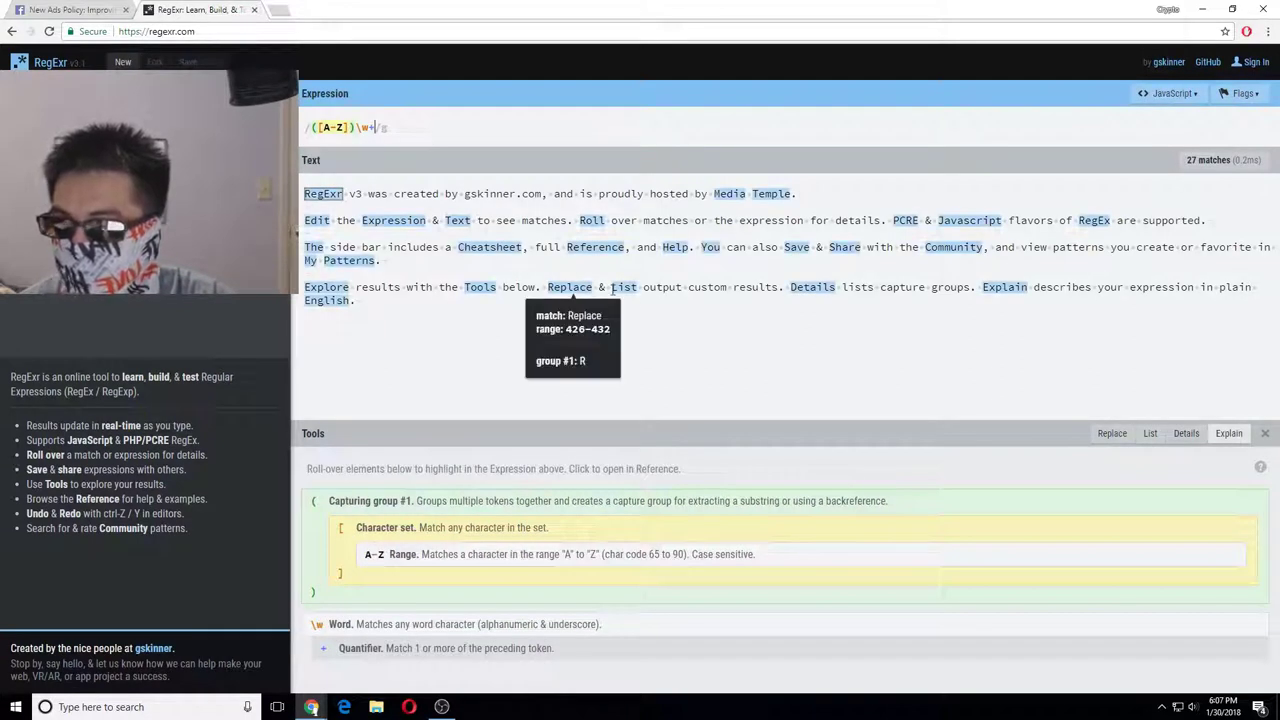
pyautogui.moveTo(812, 288)
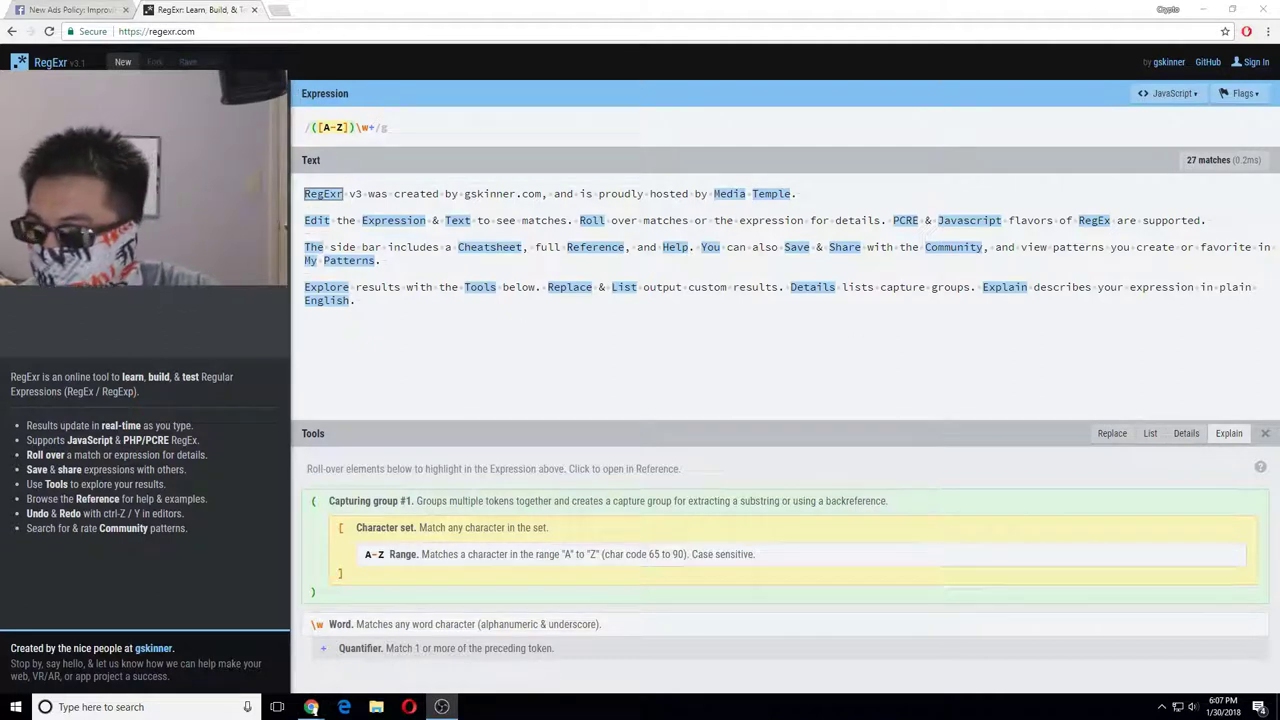
# Navigate via the address bar suggestion for 'regex' to the Stack Overflow whole-word matching question.
pyautogui.click(156, 32)
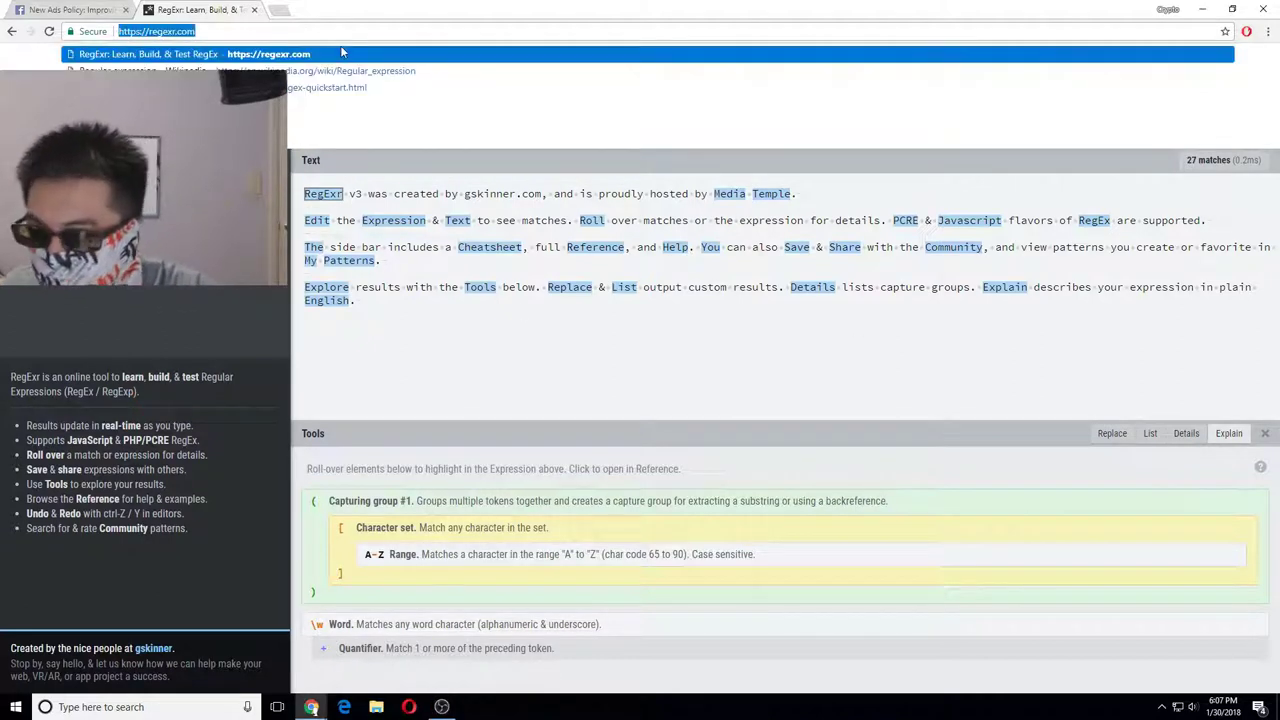
pyautogui.write('regex')
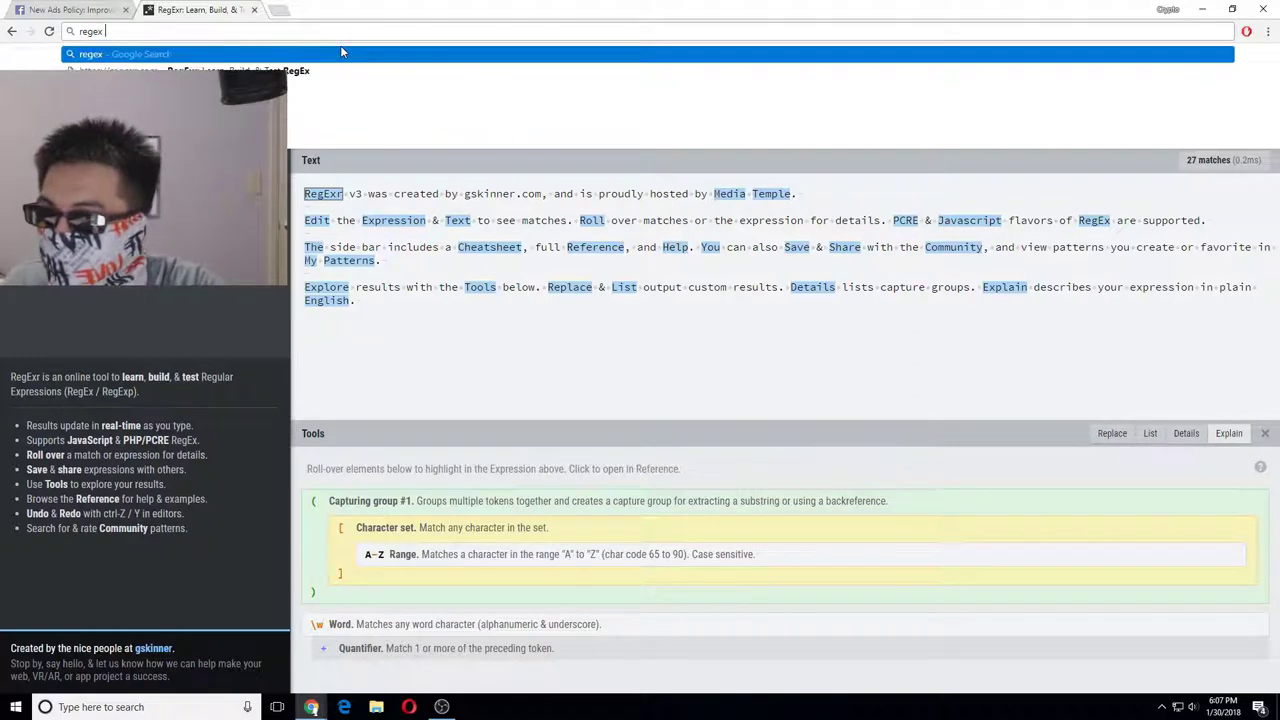
pyautogui.press('Return')
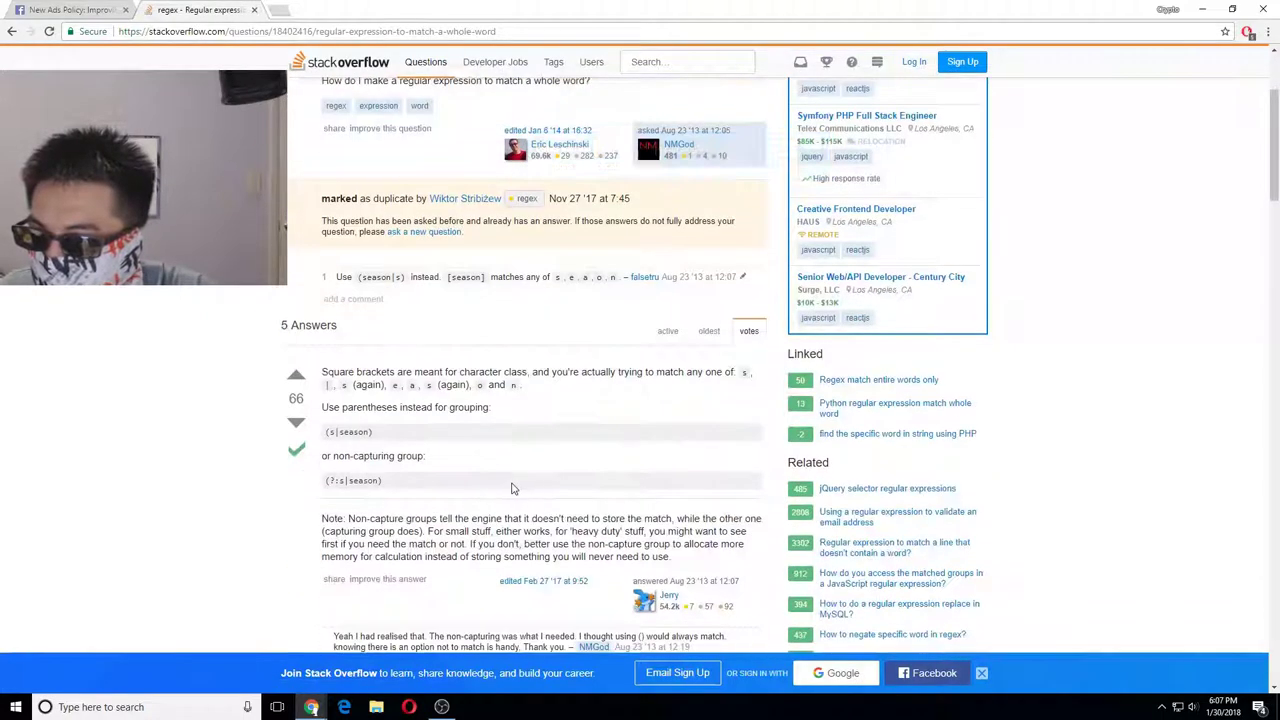
# Read down the whole-word regex answers and regex101 example, then return to the Google results.
pyautogui.scroll(-3)
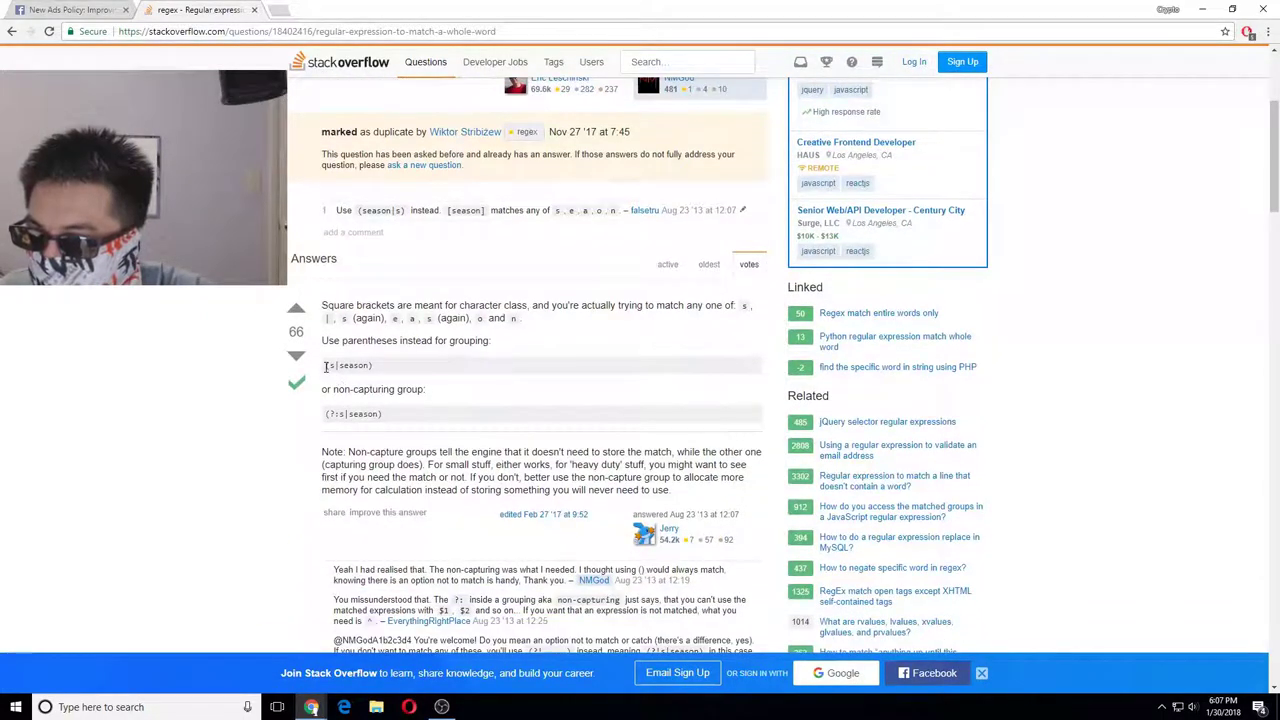
pyautogui.scroll(-3)
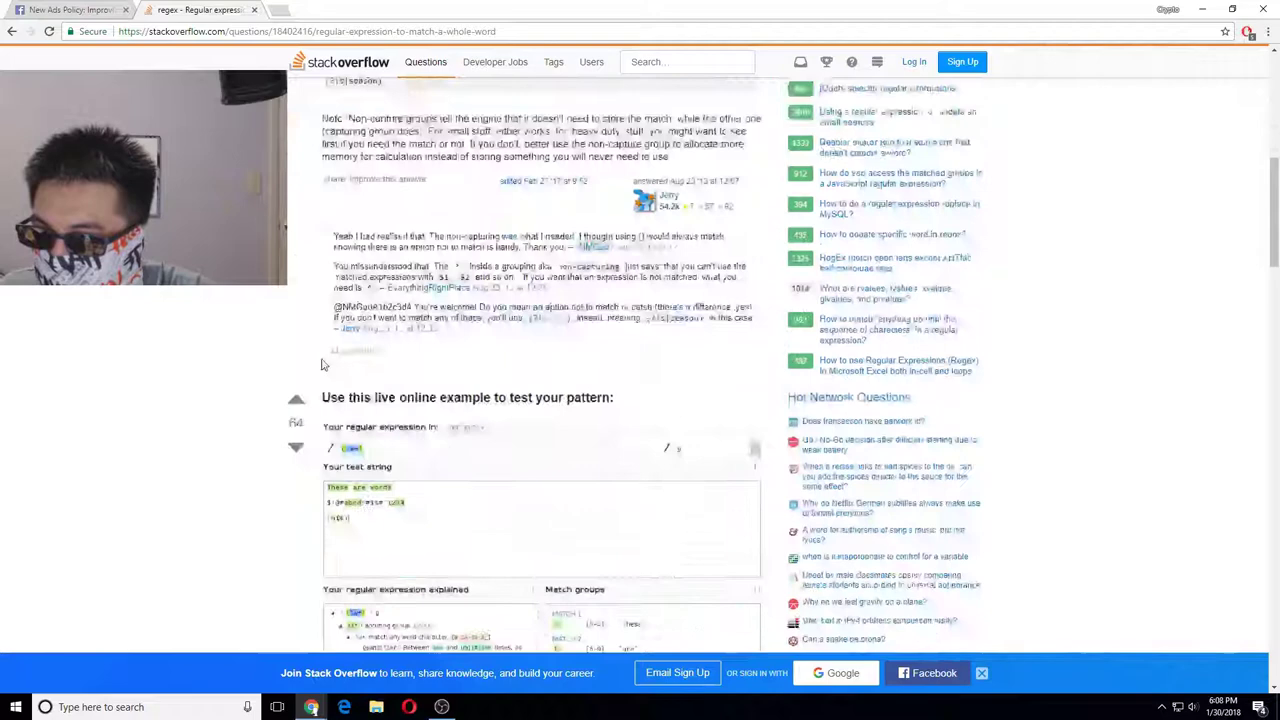
pyautogui.scroll(-3)
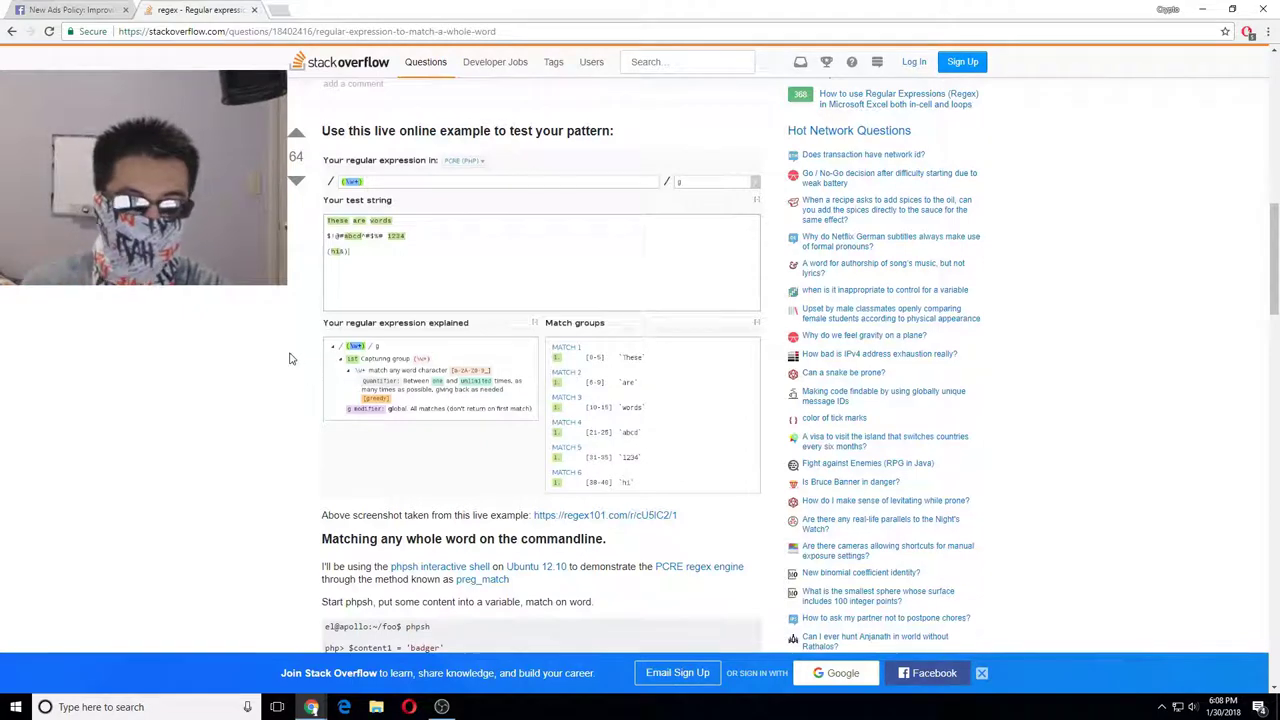
pyautogui.click(12, 32)
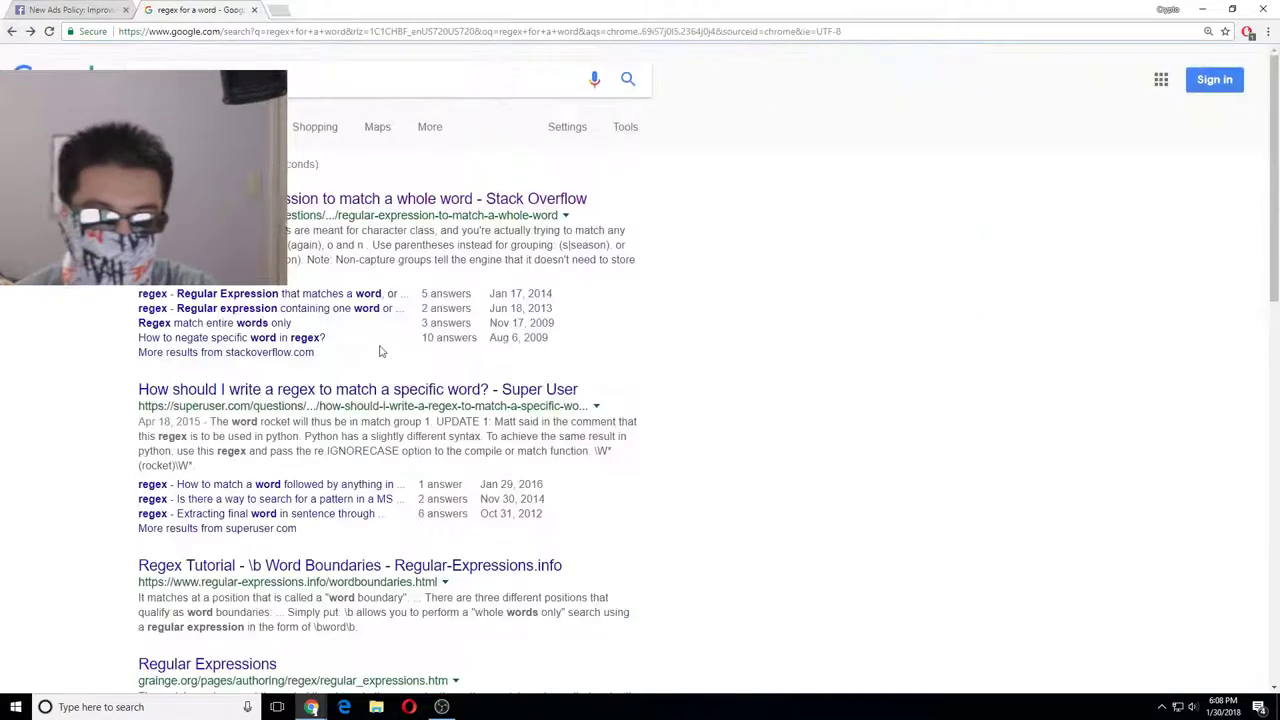
pyautogui.moveTo(670, 336)
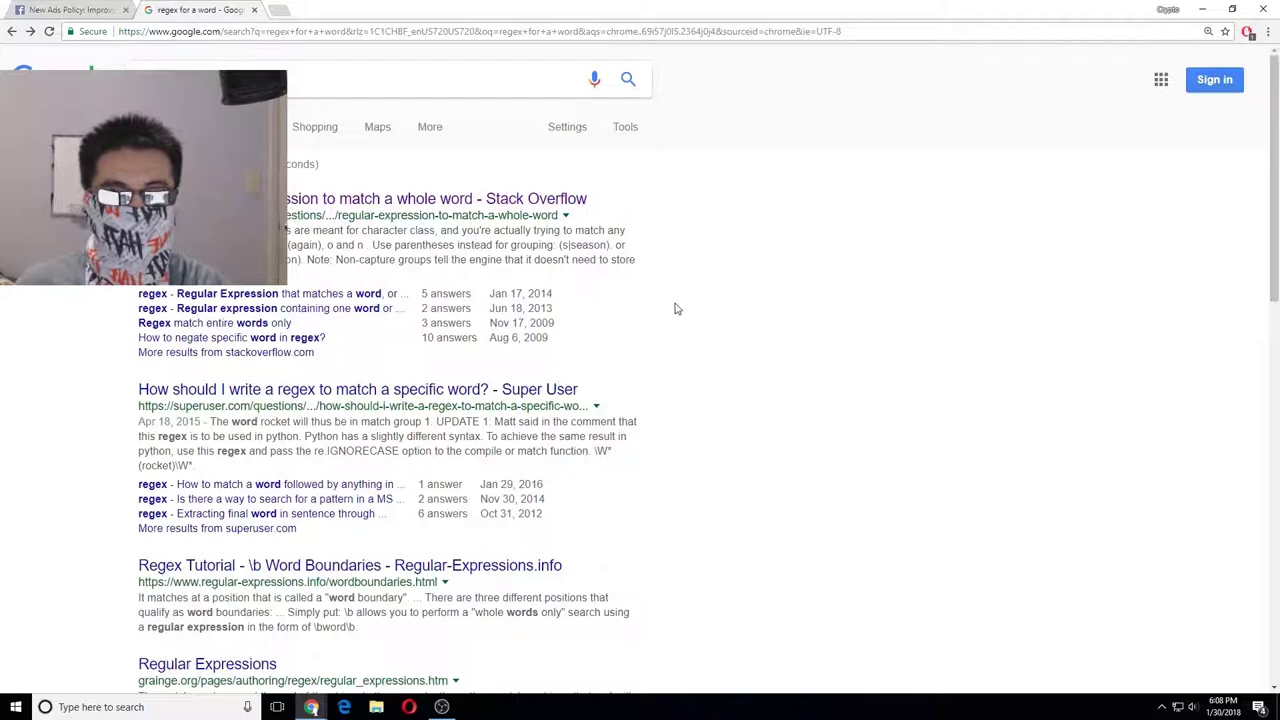
# Scan the Google regex word-boundary results, then switch back to the Facebook ads policy tab.
pyautogui.scroll(-3)
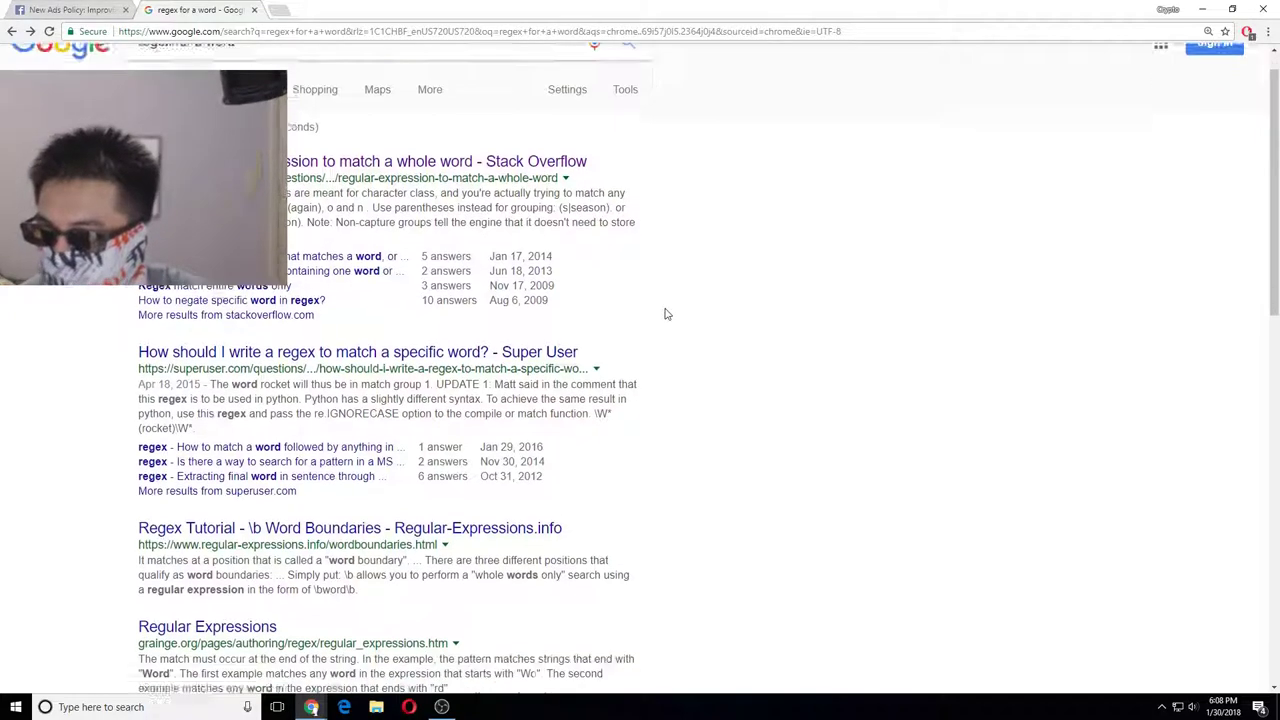
pyautogui.scroll(-3)
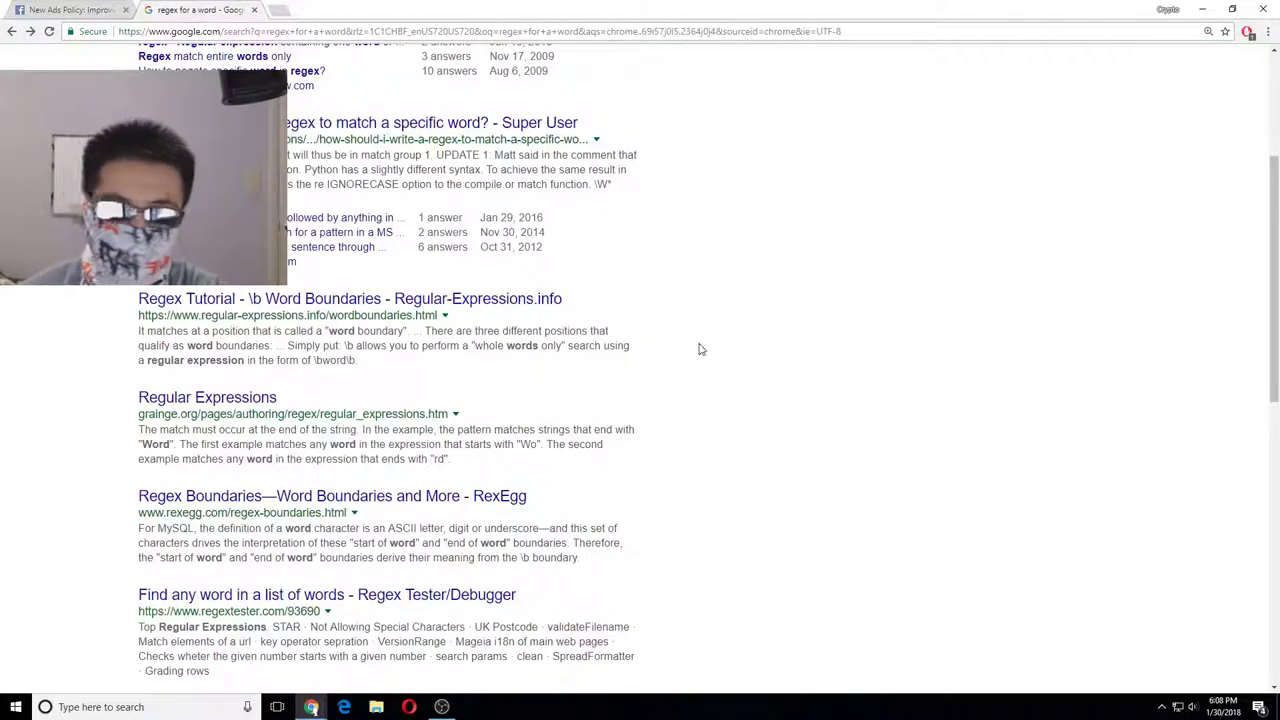
pyautogui.scroll(-3)
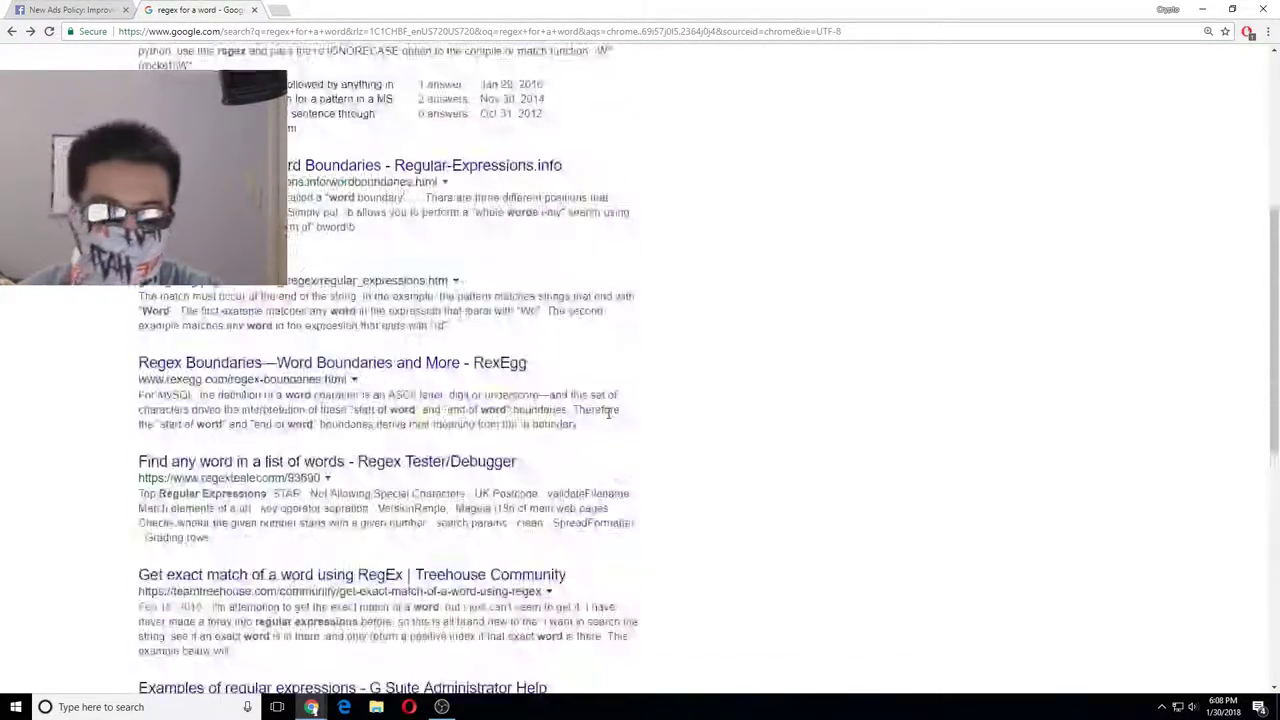
pyautogui.click(70, 10)
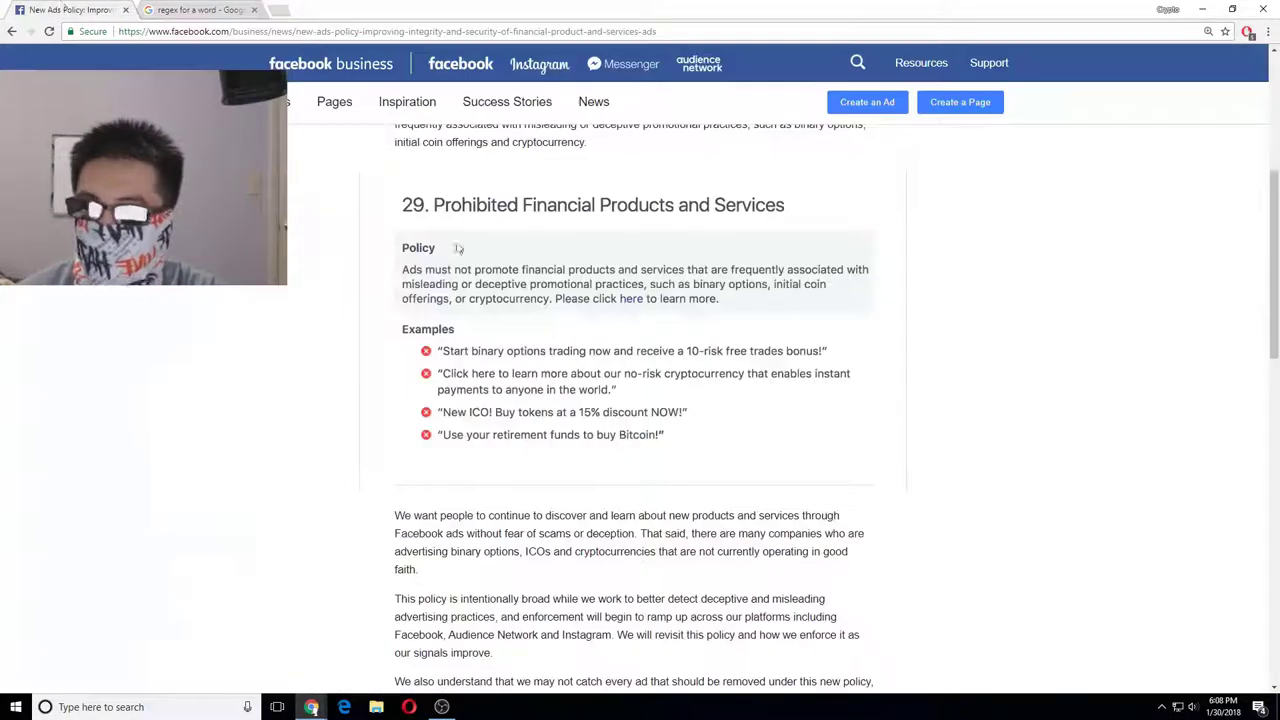